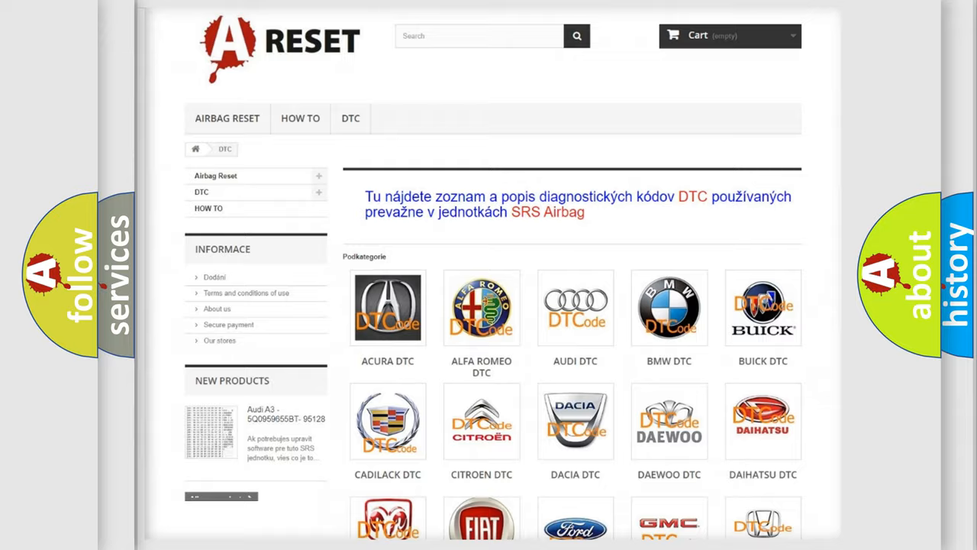
Step: Choose Lincoln from the DTC brand grid and browse its diagnostic trouble code list
{"action": "scroll", "scroll_direction": "down", "scroll_amount": 3}
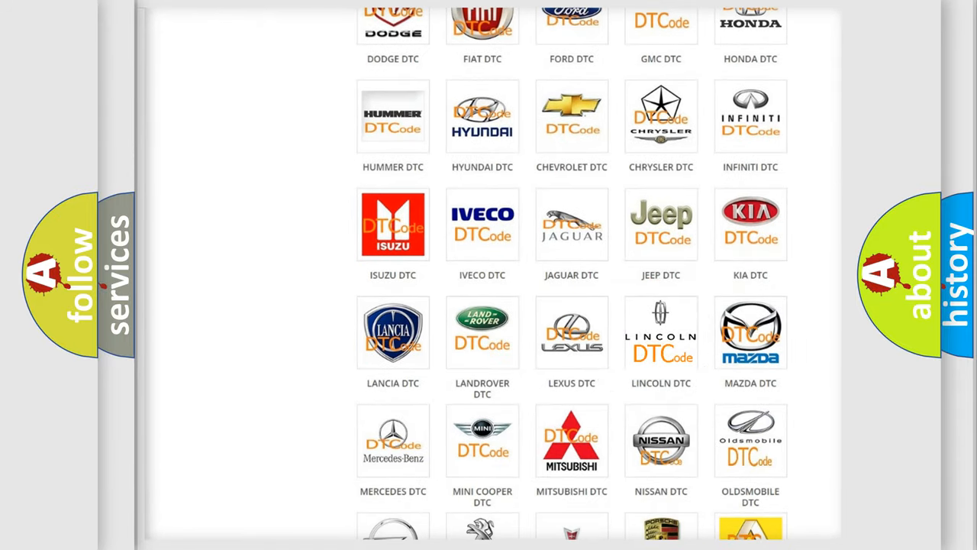
{"action": "left_click", "coordinate": [661, 333]}
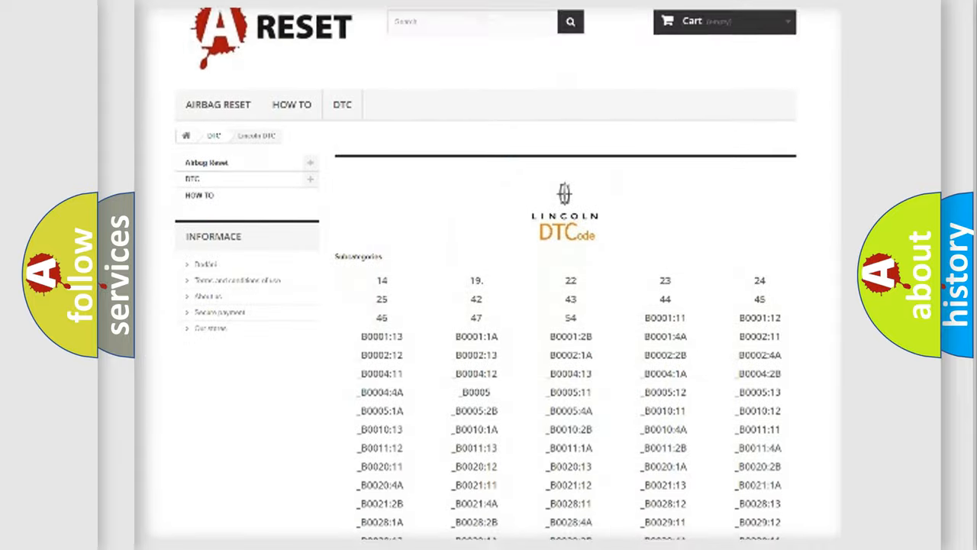
{"action": "scroll", "scroll_direction": "down", "scroll_amount": 3}
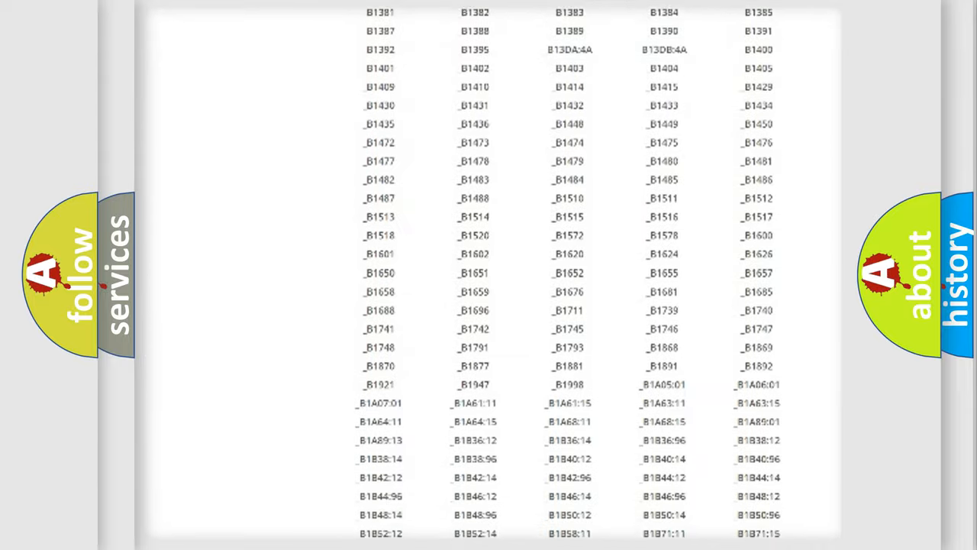